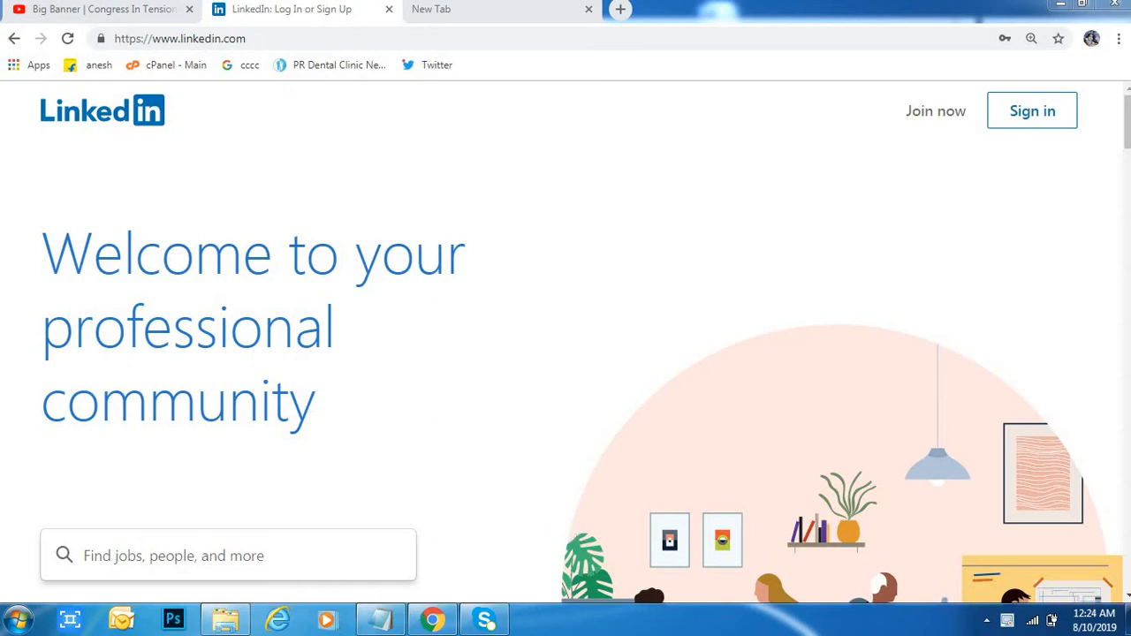
Sign in to the LinkedIn account with email and password to reach the home feed.
left_click(1031, 109)
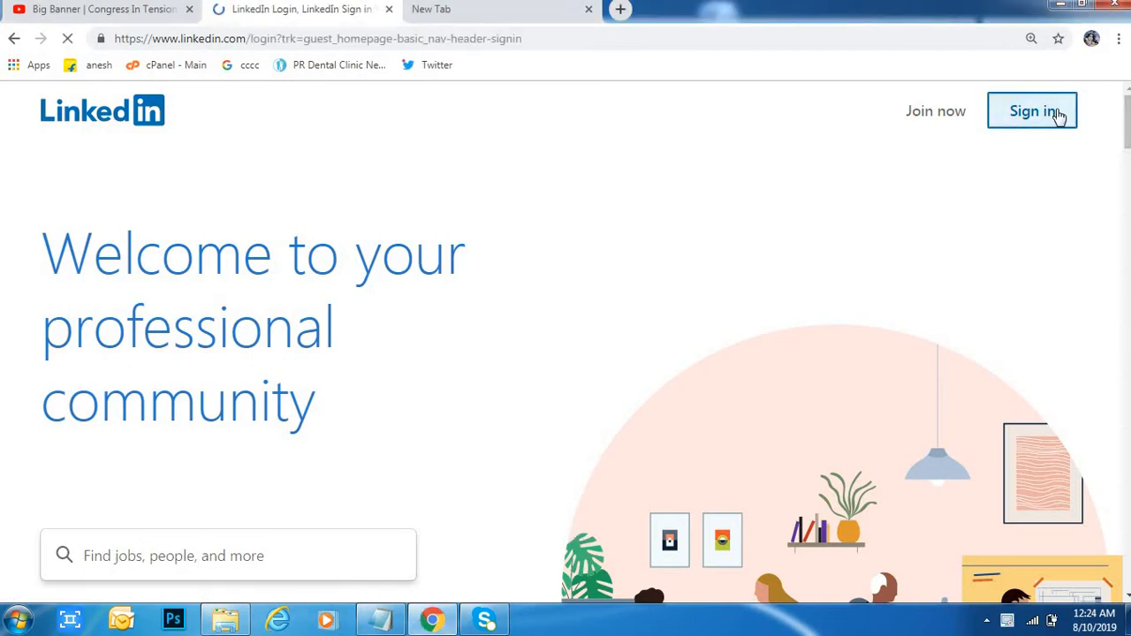
left_click(1032, 109)
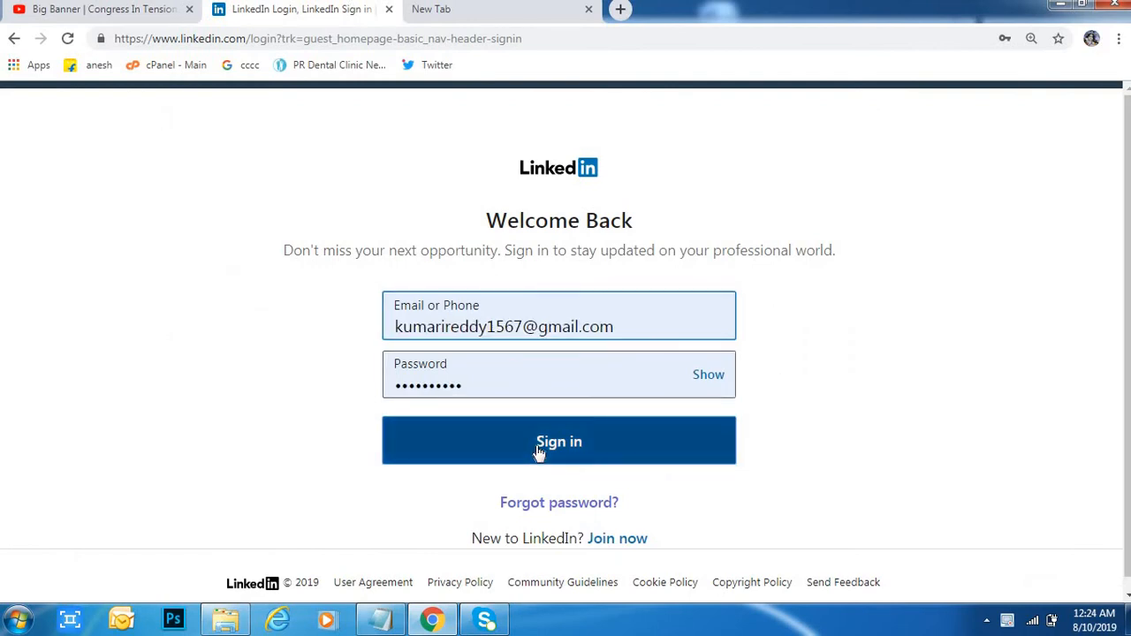
left_click(558, 441)
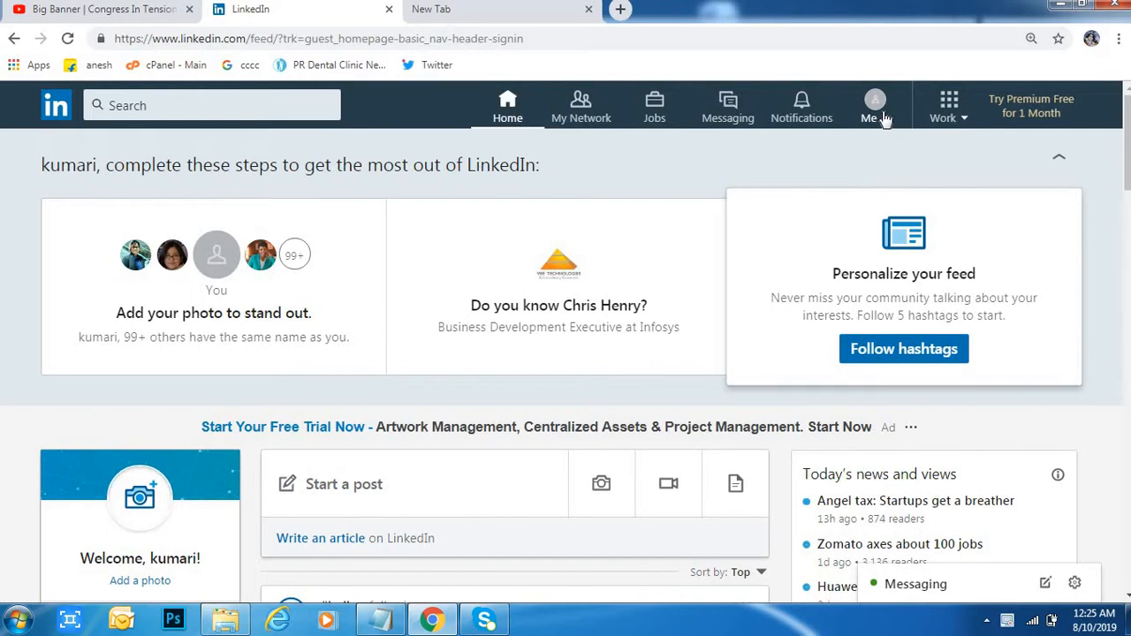
From the Me menu, go to the Language preference, currently set to English.
left_click(873, 99)
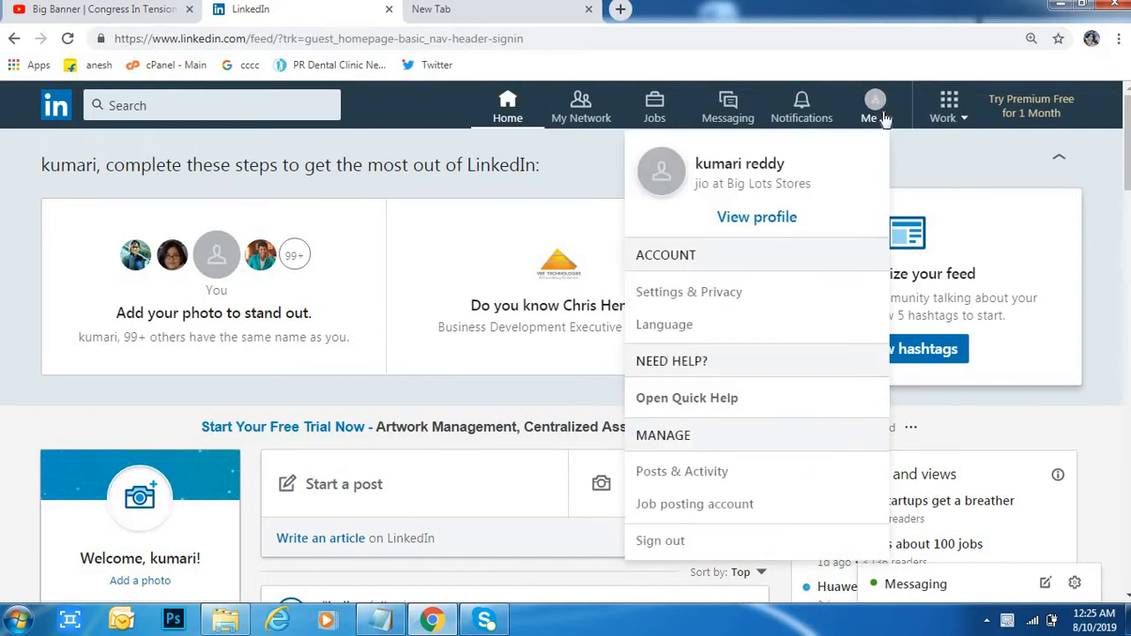
mouse_move(699, 284)
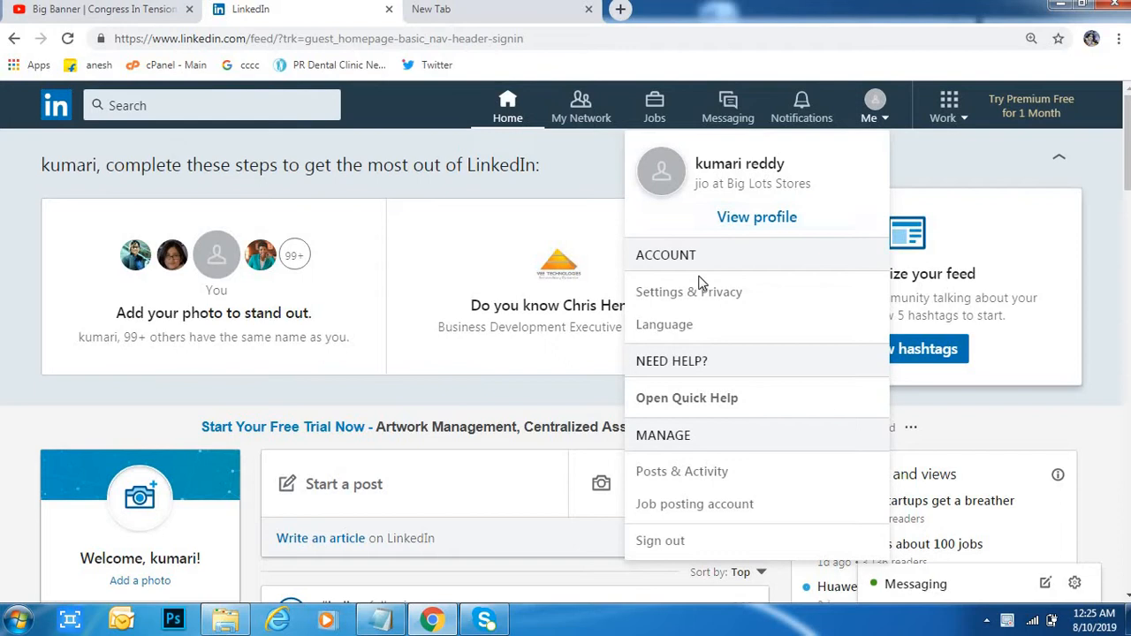
mouse_move(707, 308)
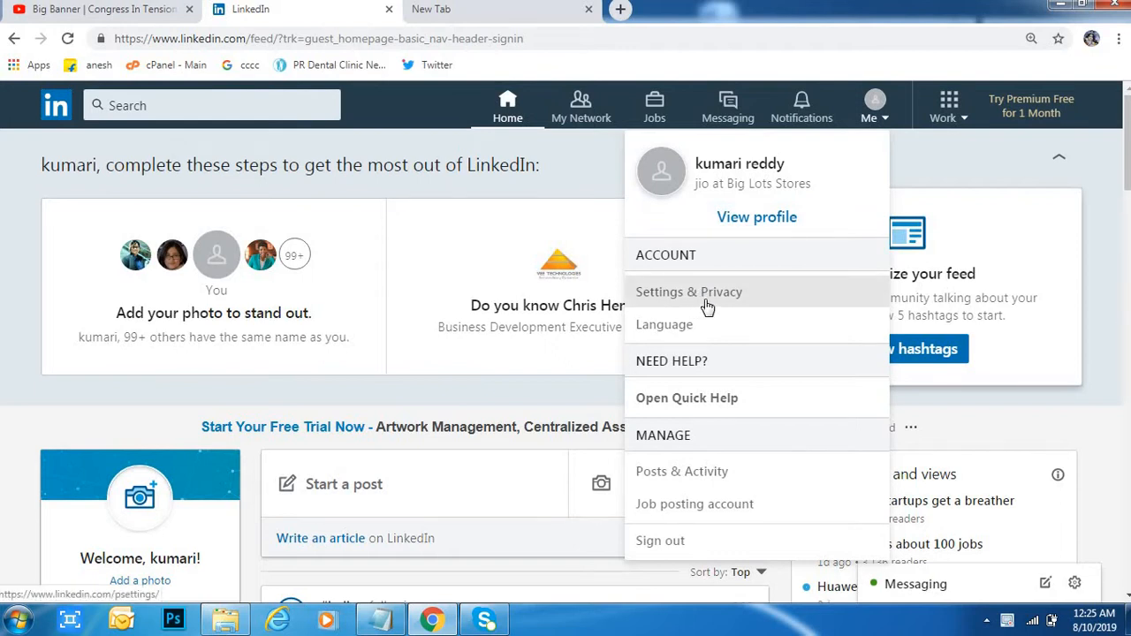
mouse_move(713, 307)
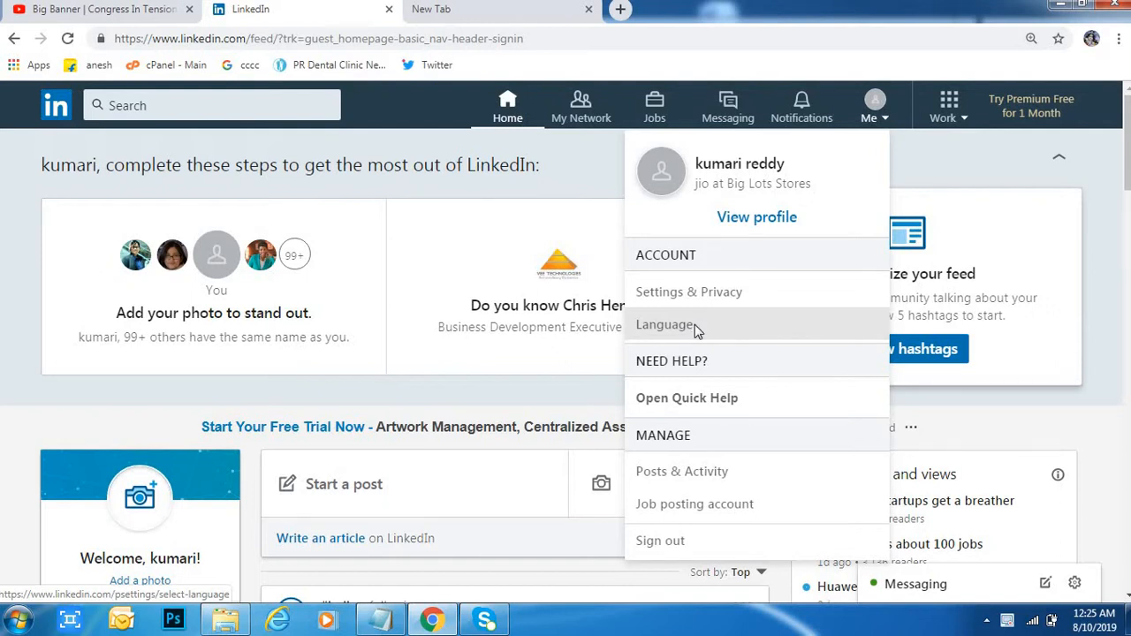
left_click(664, 325)
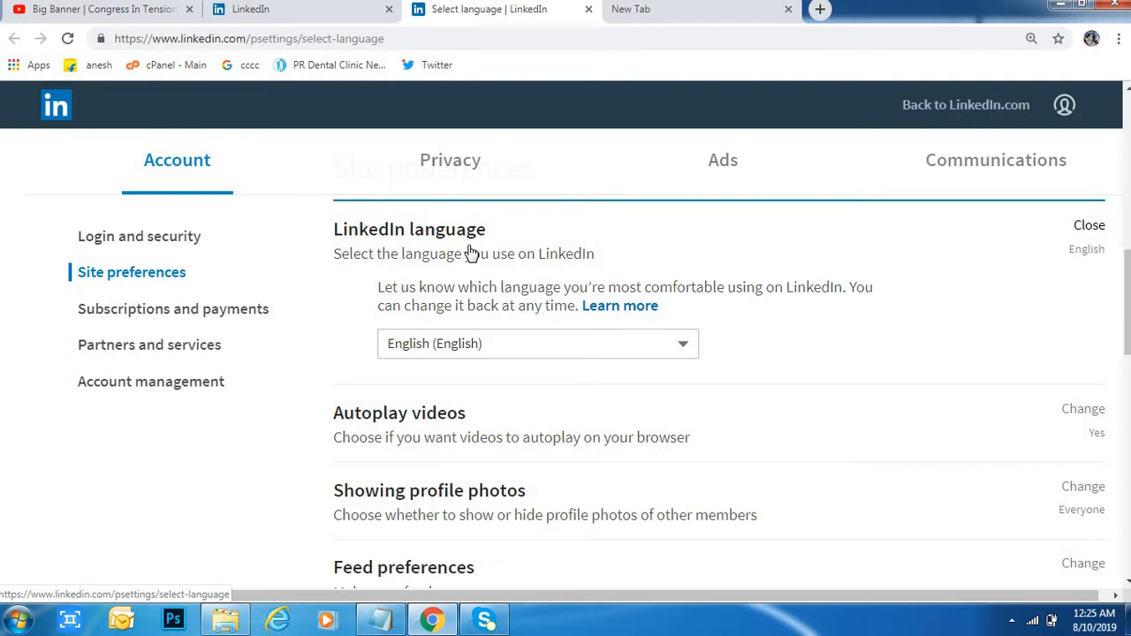
mouse_move(511, 348)
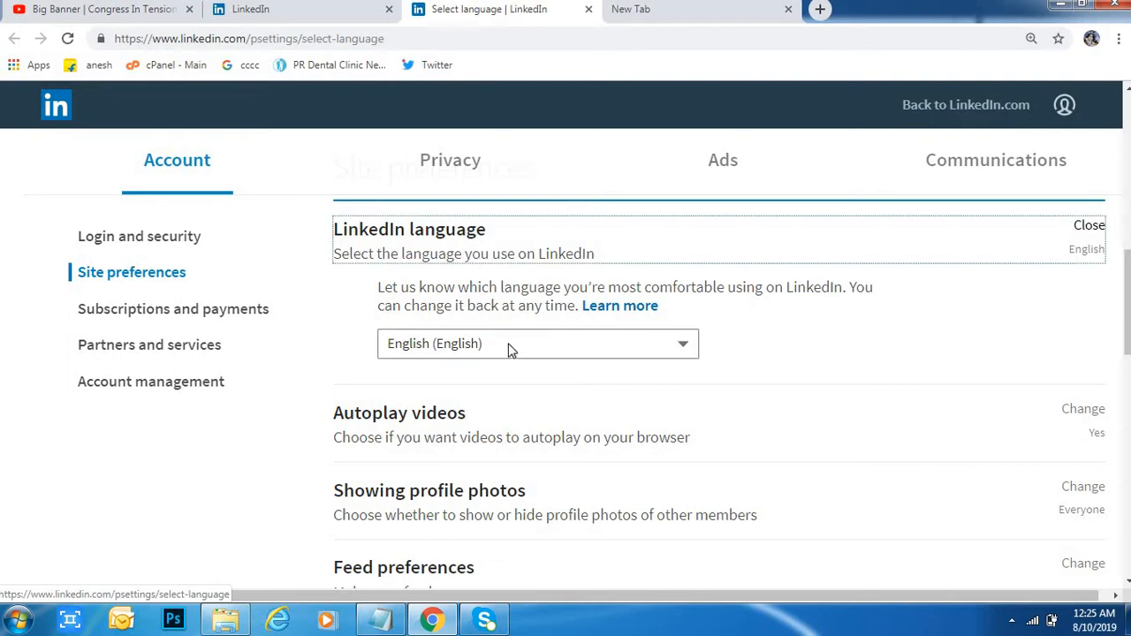
mouse_move(516, 350)
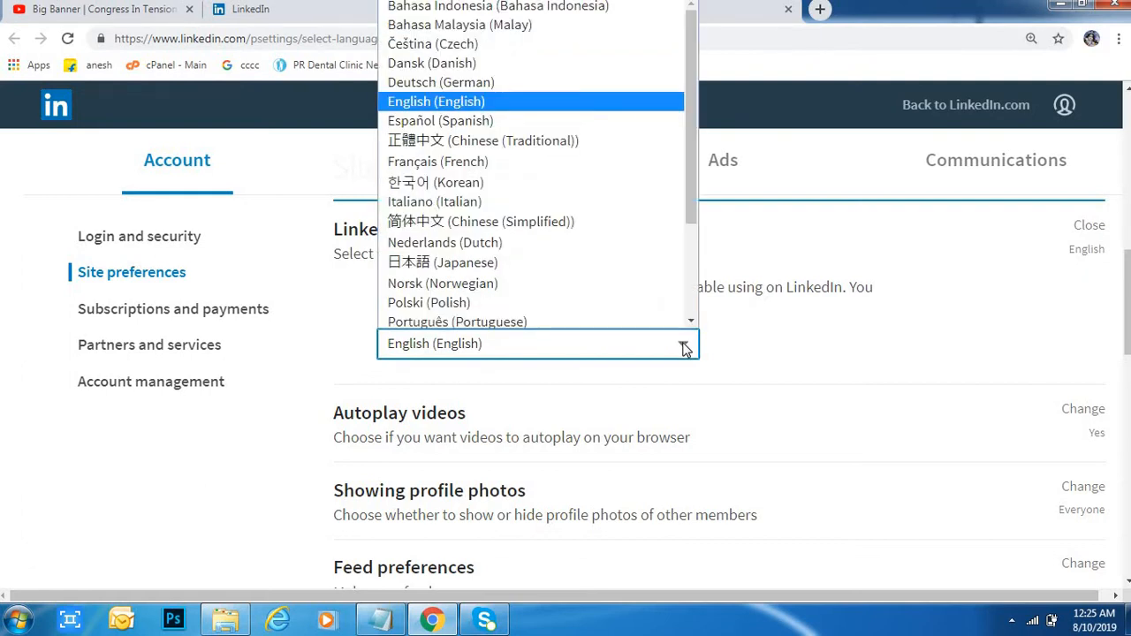
mouse_move(608, 265)
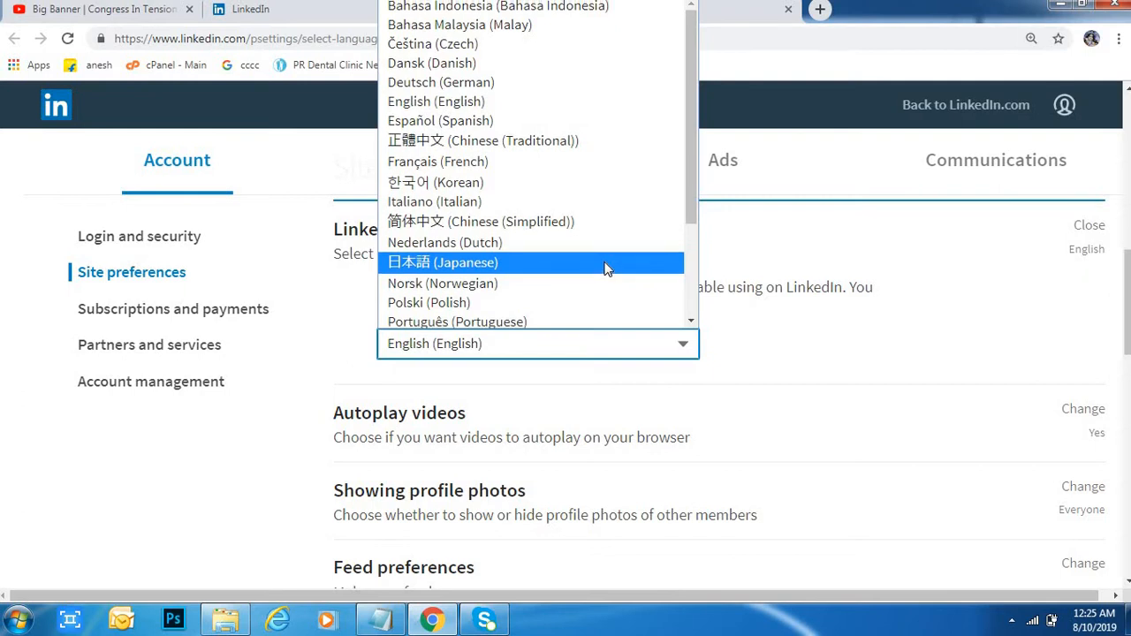
mouse_move(566, 269)
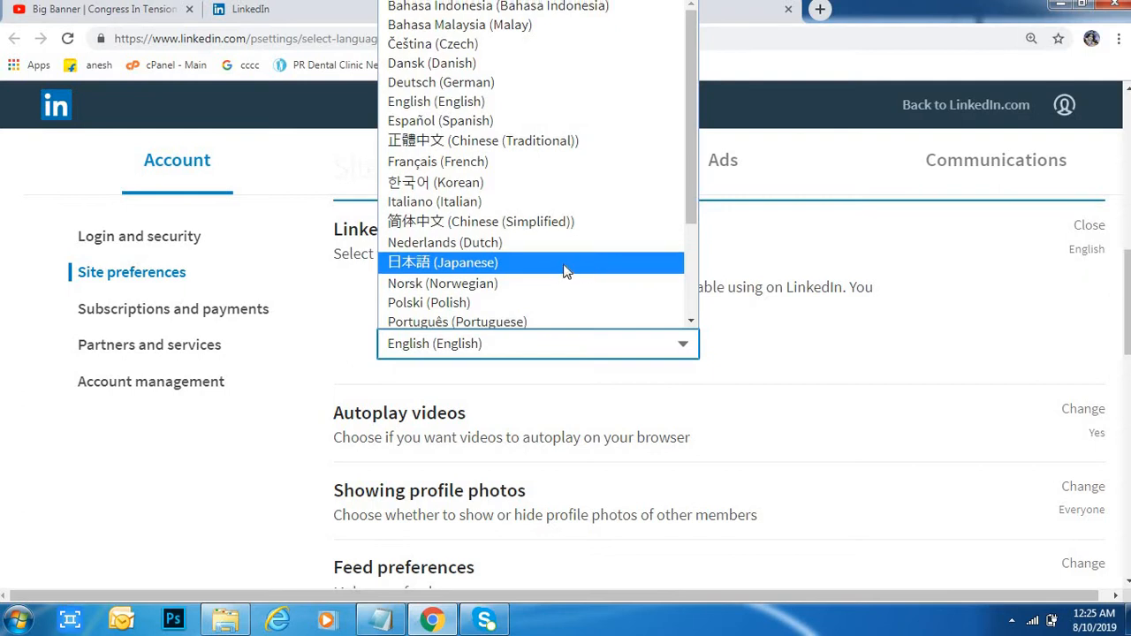
Choose 日本語 (Japanese) as the LinkedIn site language.
left_click(442, 262)
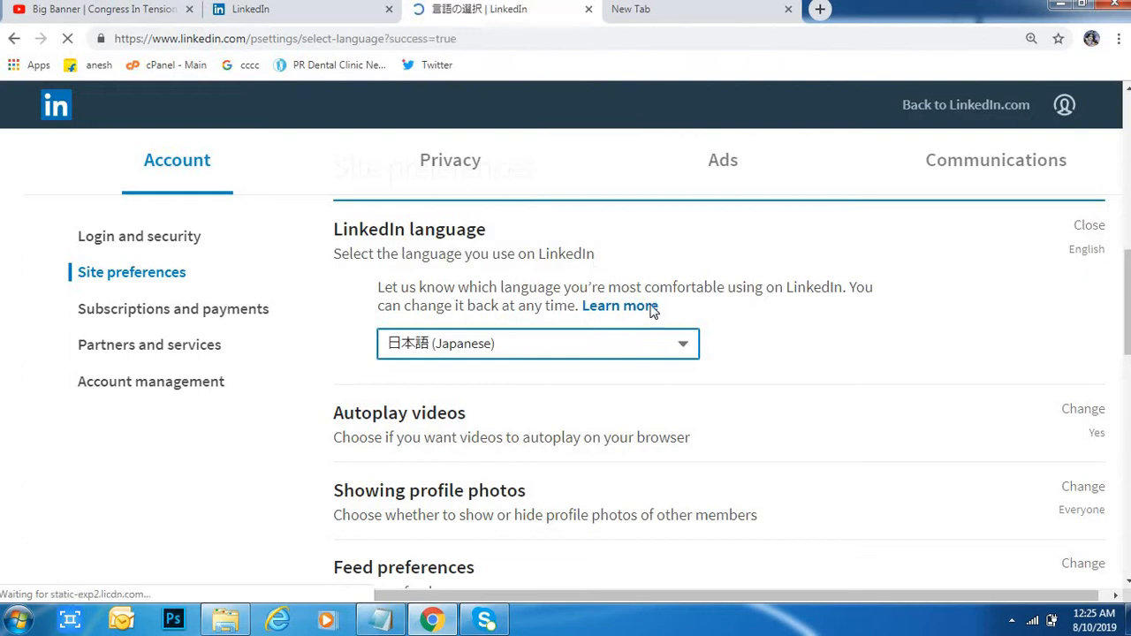
Dismiss Chrome's translate prompt and reload the feed tab with the Japanese setting saved.
left_click(537, 343)
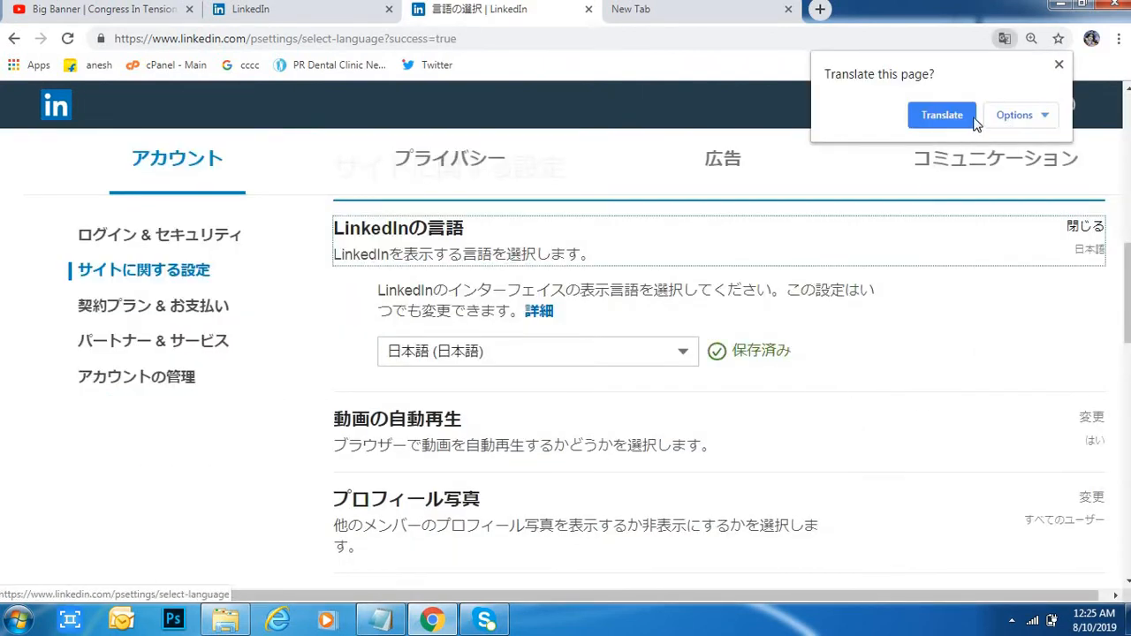
left_click(152, 304)
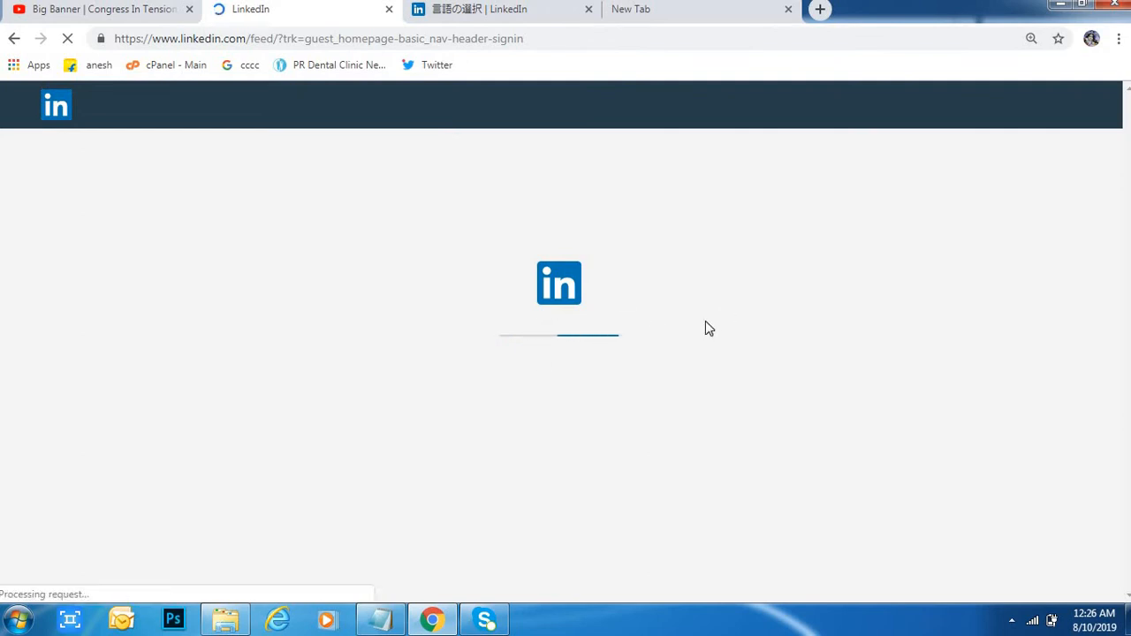
mouse_move(754, 342)
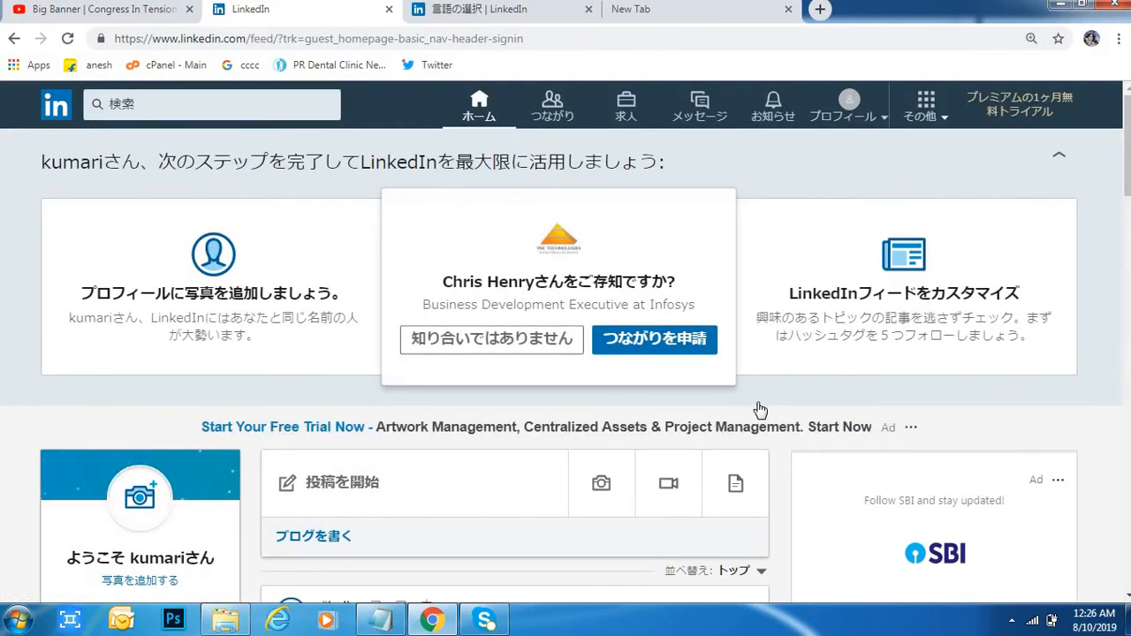
Review the Japanese home feed and bring up the プロフィール account menu.
scroll("down", 3)
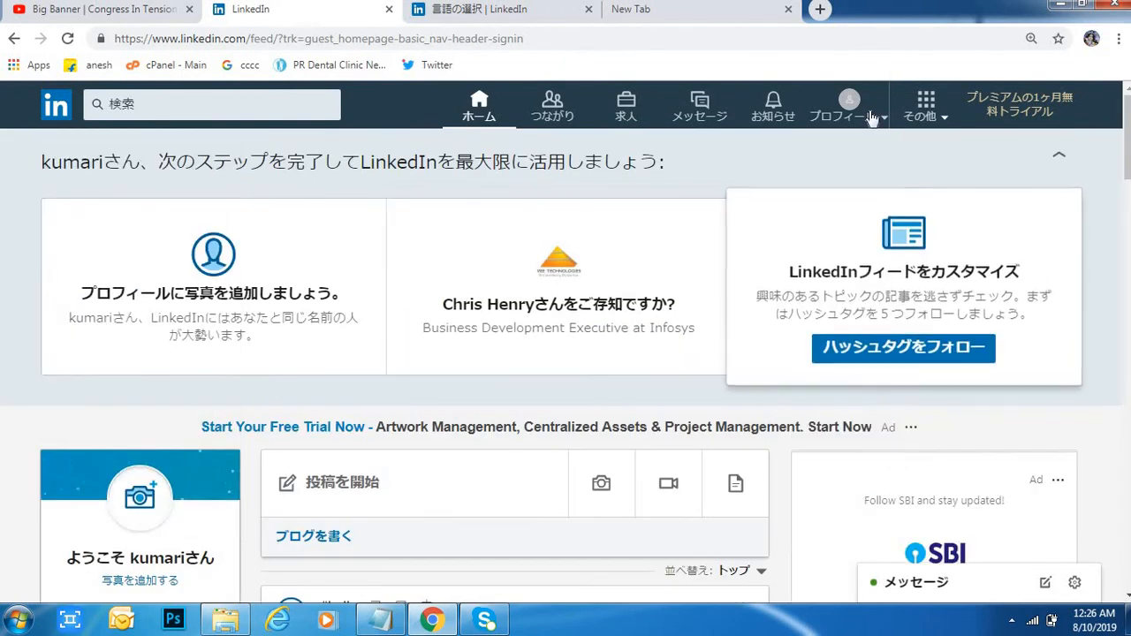
left_click(848, 103)
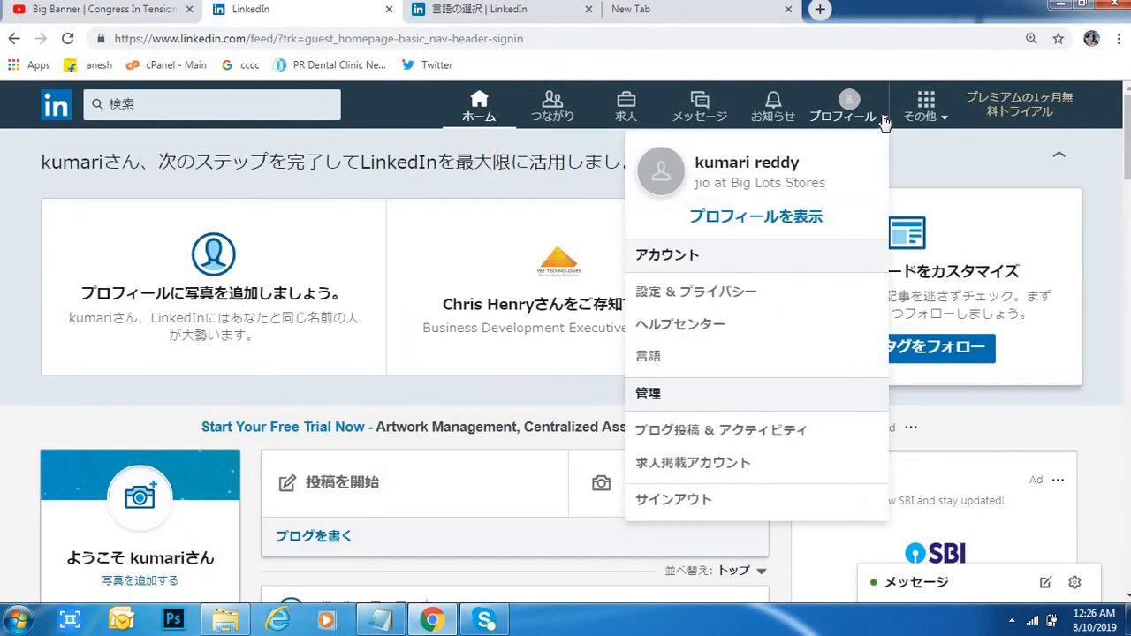
mouse_move(703, 498)
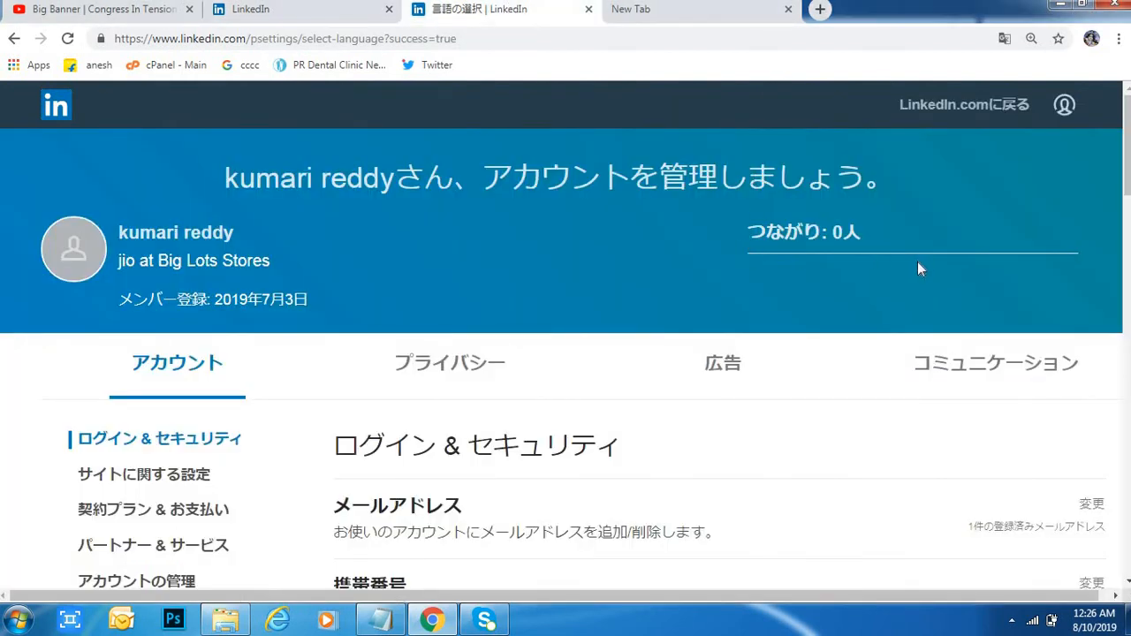
scroll("down", 3)
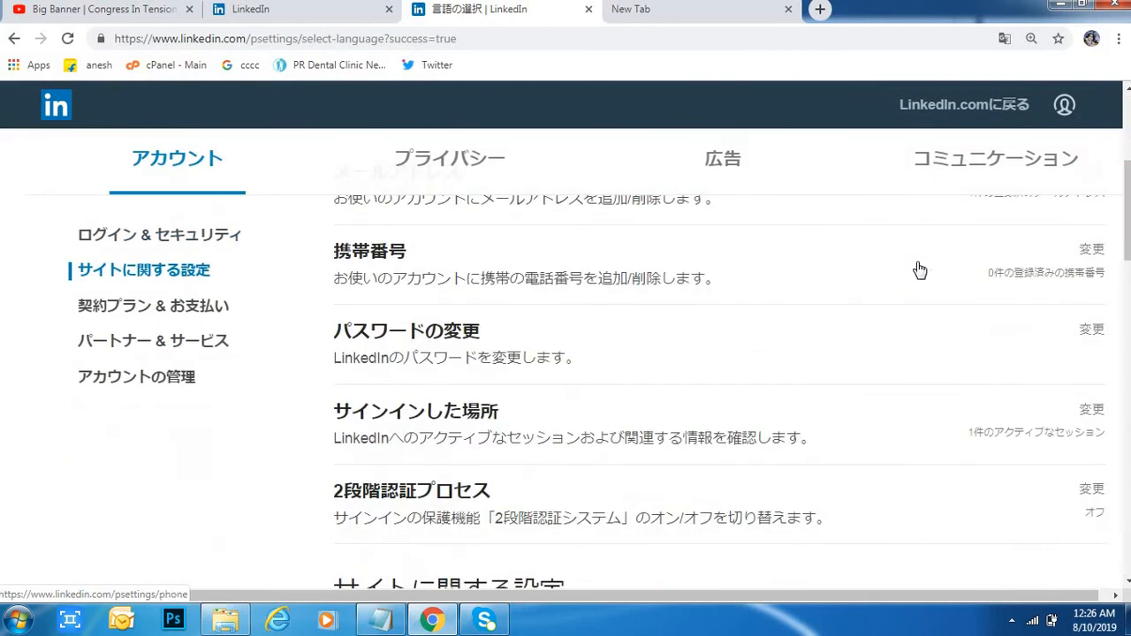
left_click(136, 377)
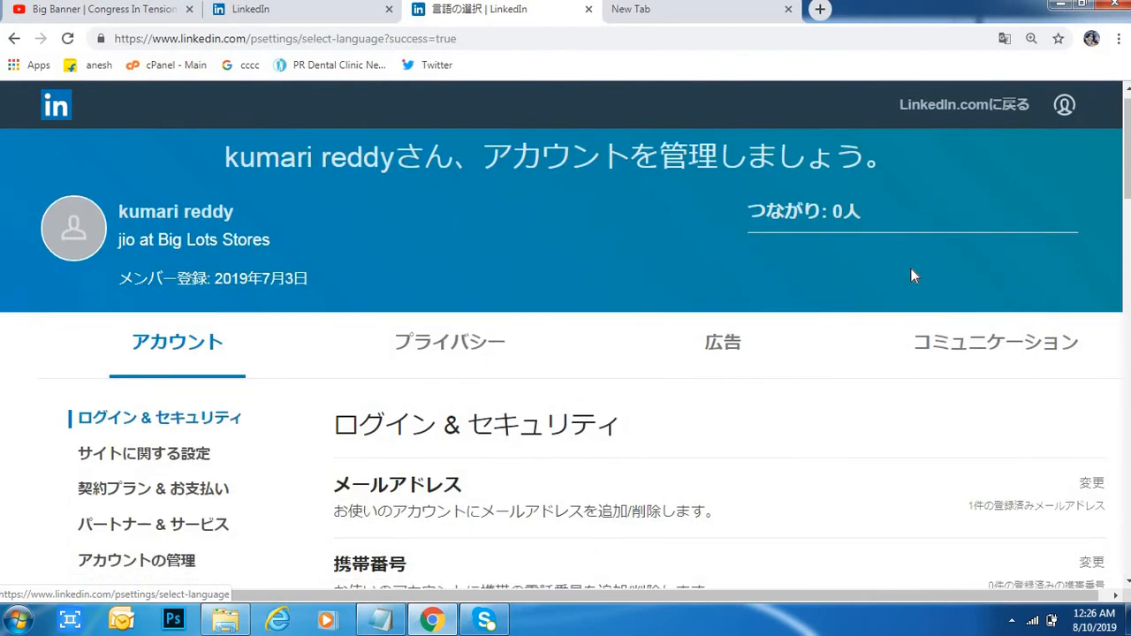
scroll("up", 3)
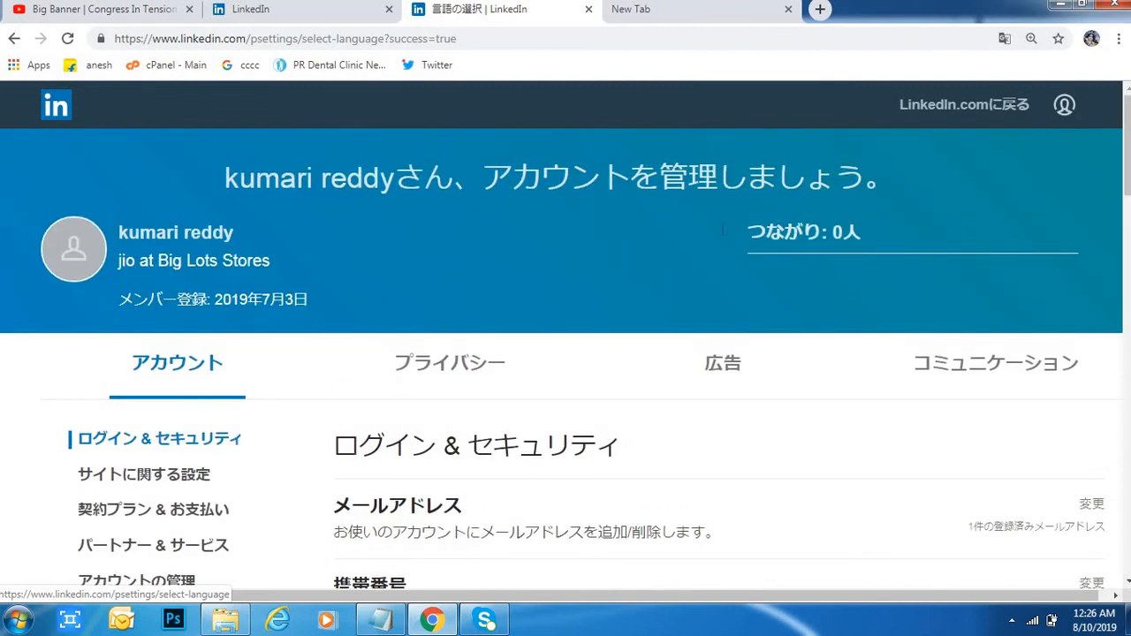
mouse_move(289, 10)
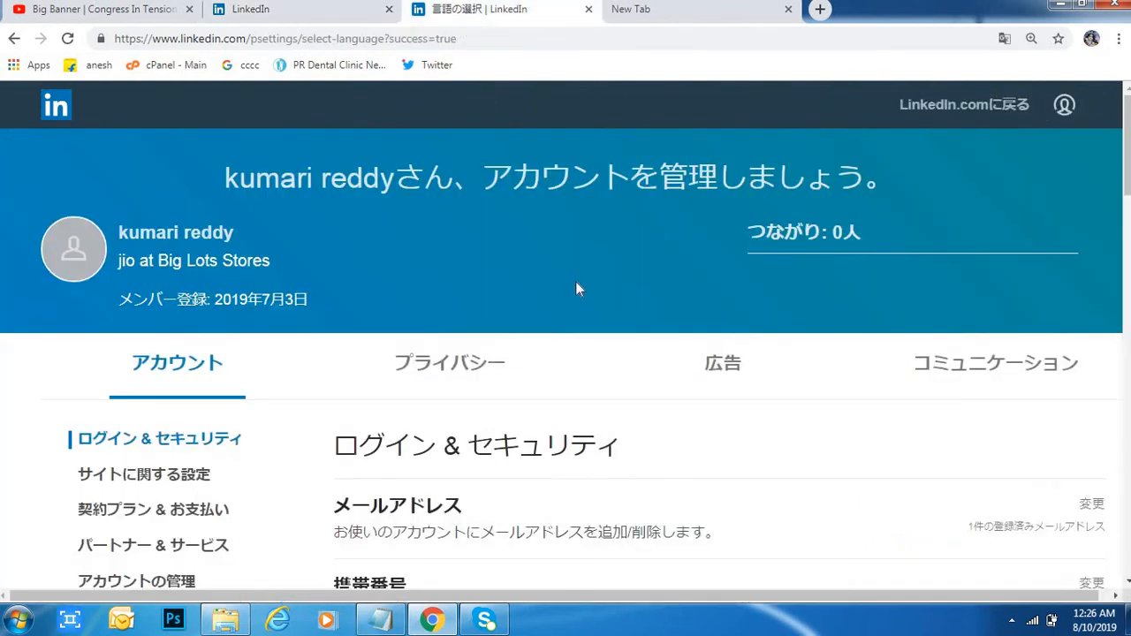
scroll("down", 3)
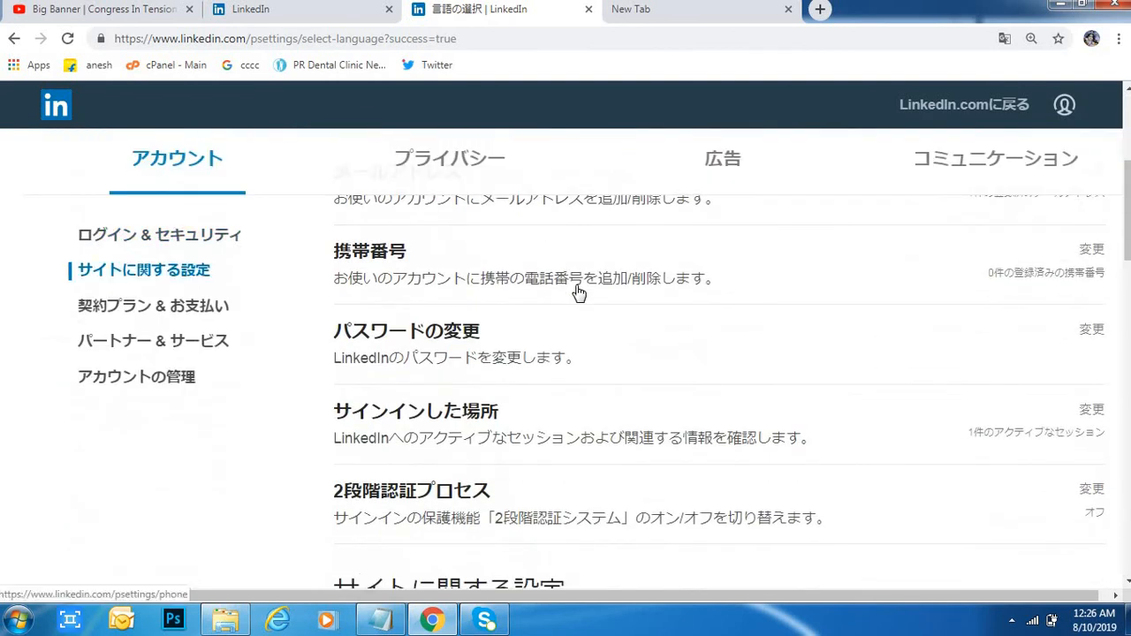
mouse_move(603, 198)
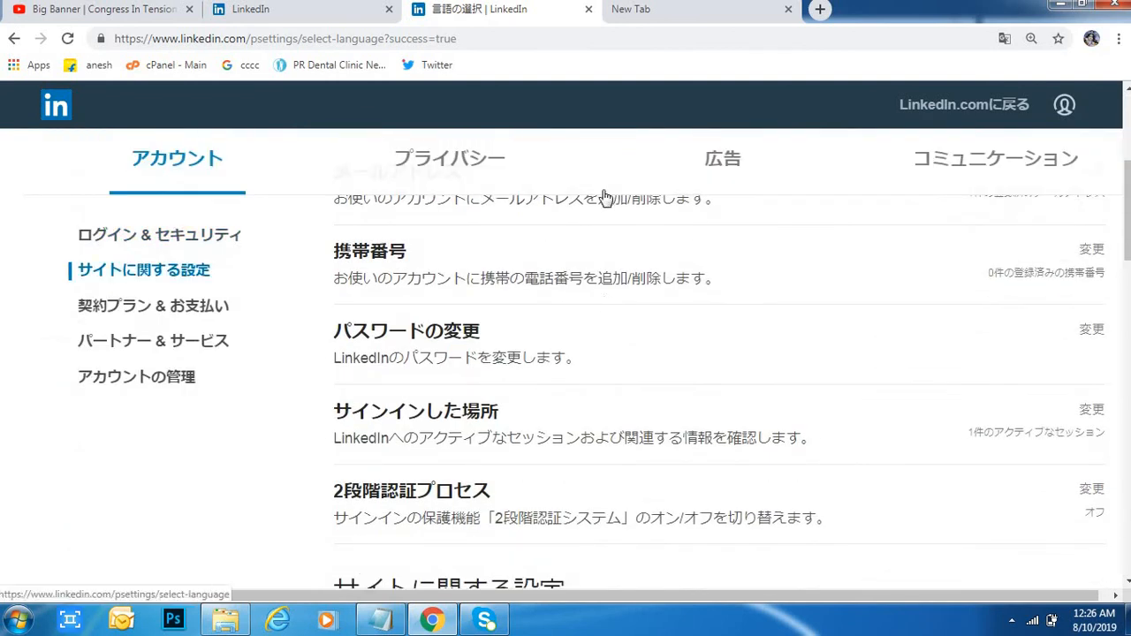
mouse_move(622, 16)
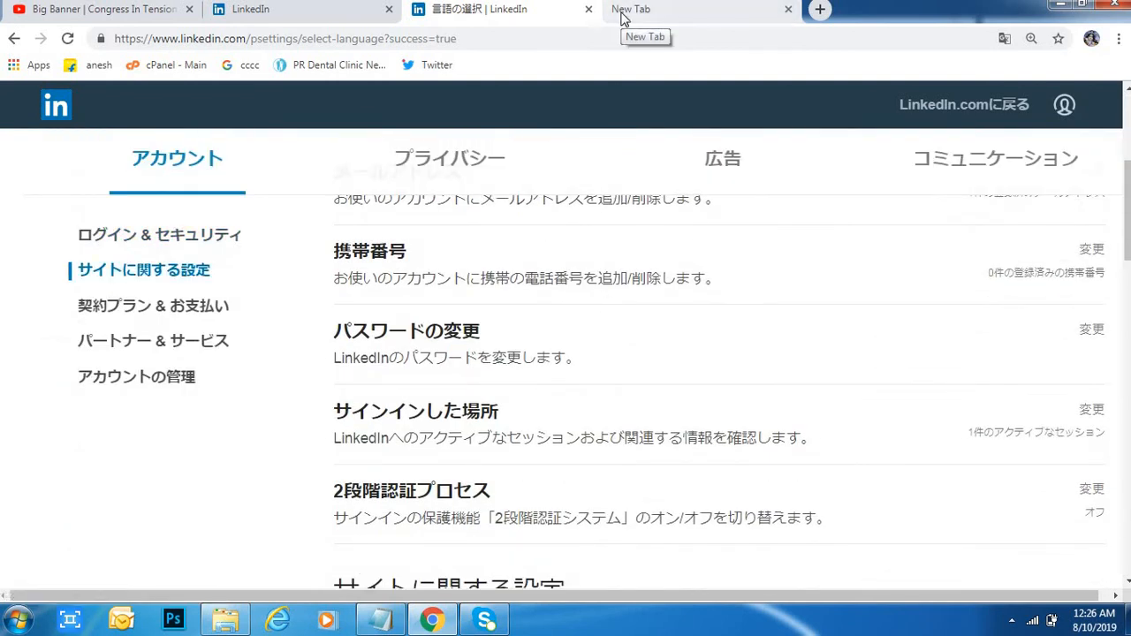